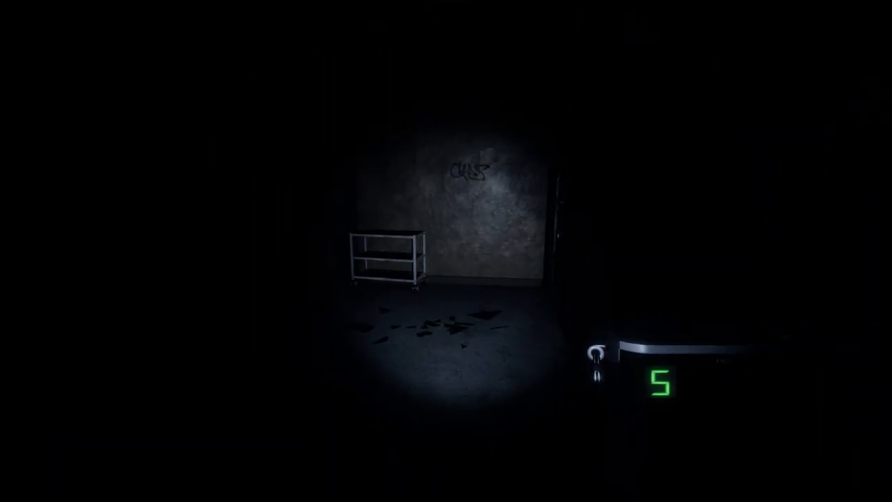
pyautogui.moveTo(446, 251)
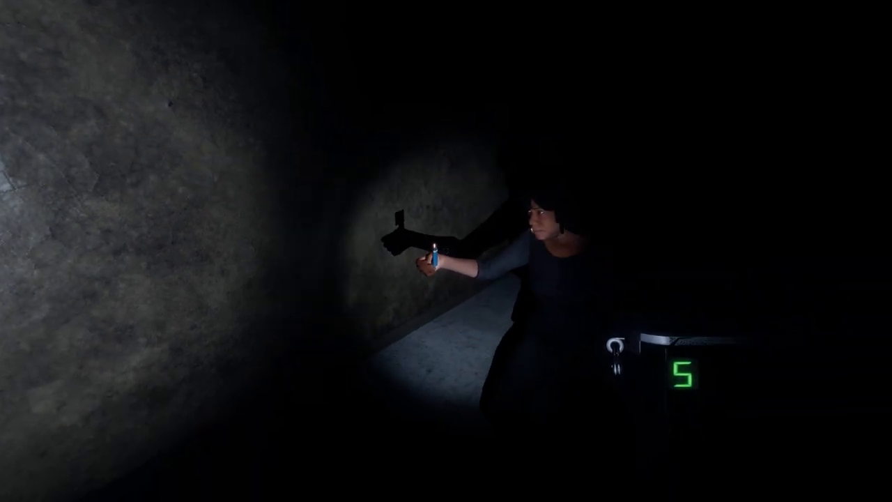
pyautogui.moveTo(447, 251)
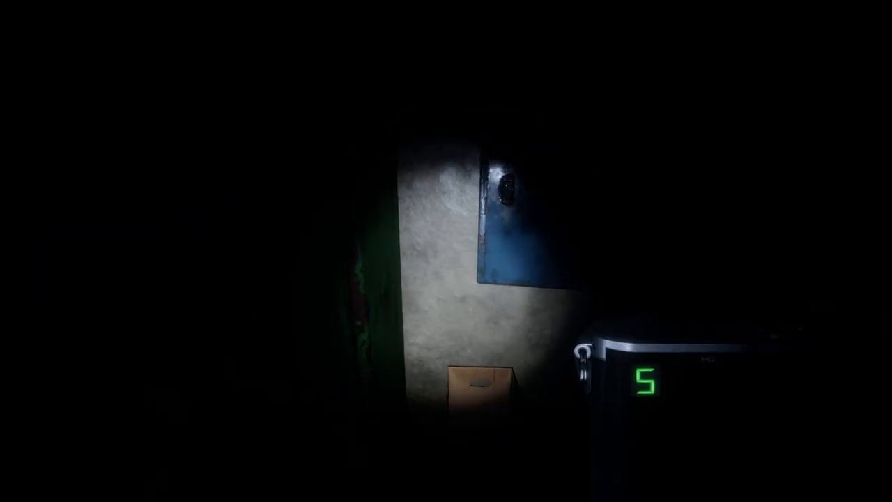
pyautogui.moveTo(446, 251)
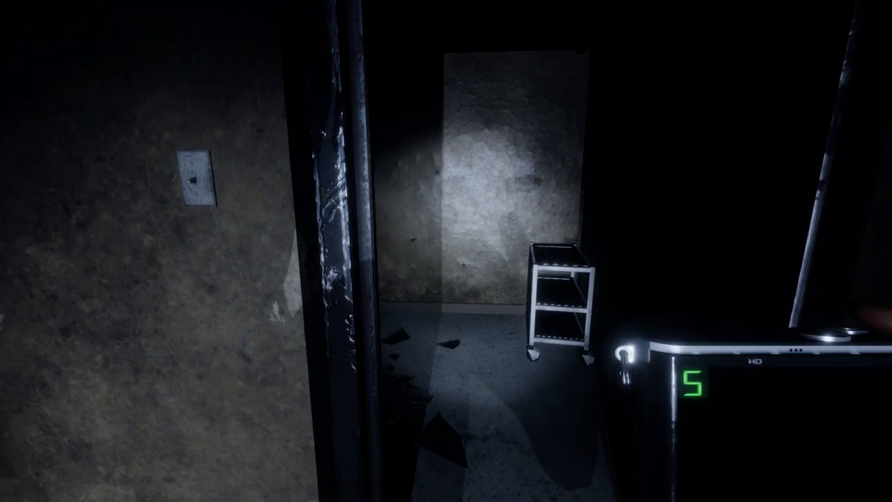
pyautogui.moveTo(447, 251)
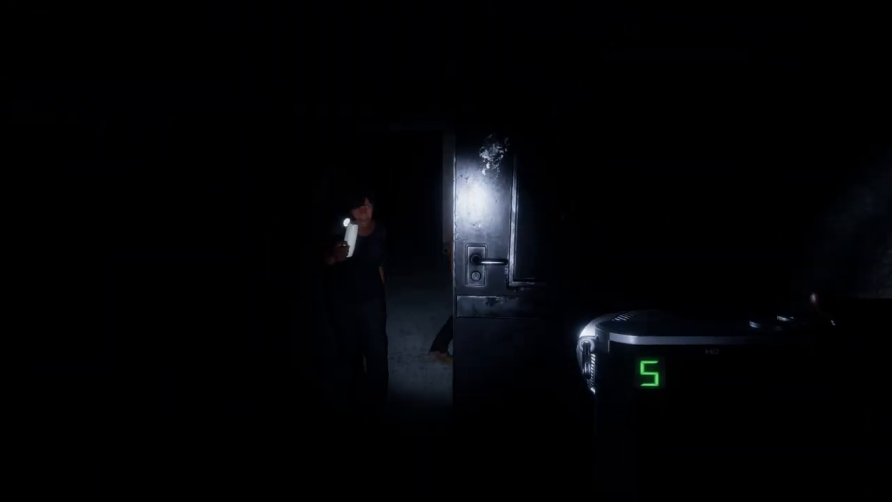
pyautogui.moveTo(446, 251)
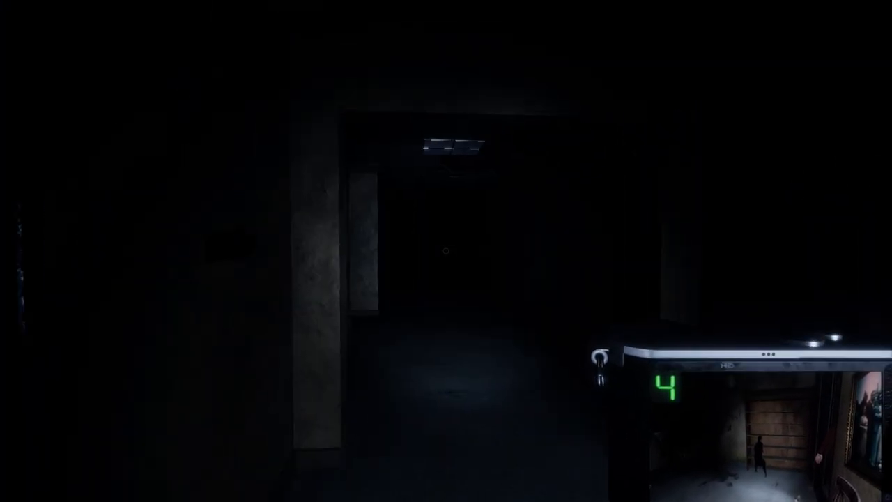
pyautogui.moveTo(446, 251)
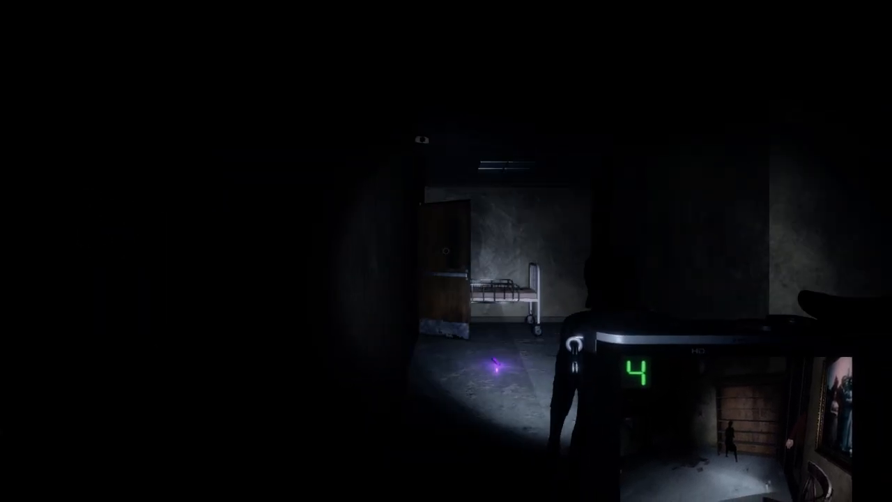
pyautogui.moveTo(446, 251)
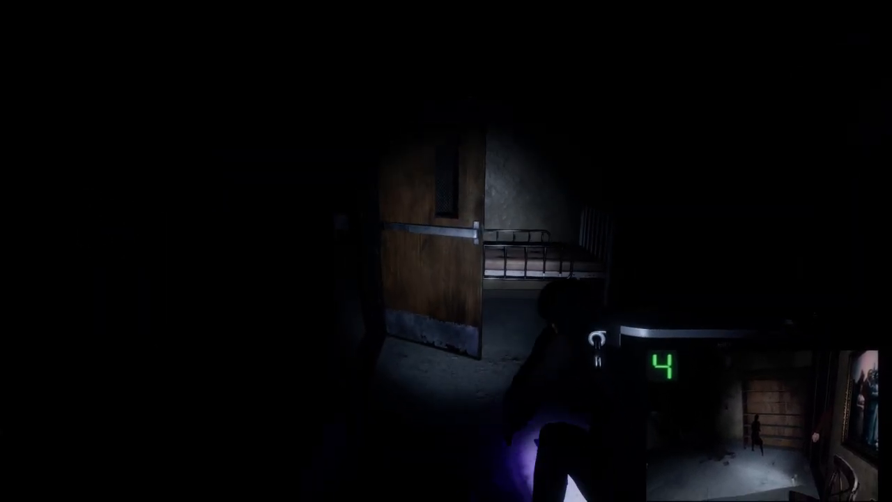